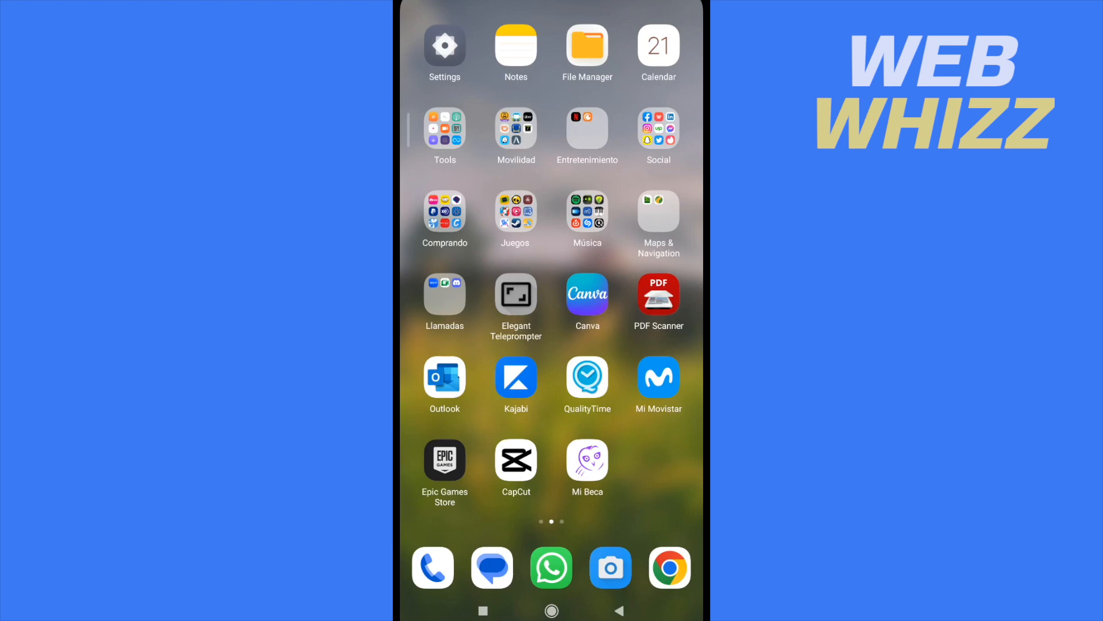
Launch Facebook from the Social folder so the news feed appears.
click(658, 128)
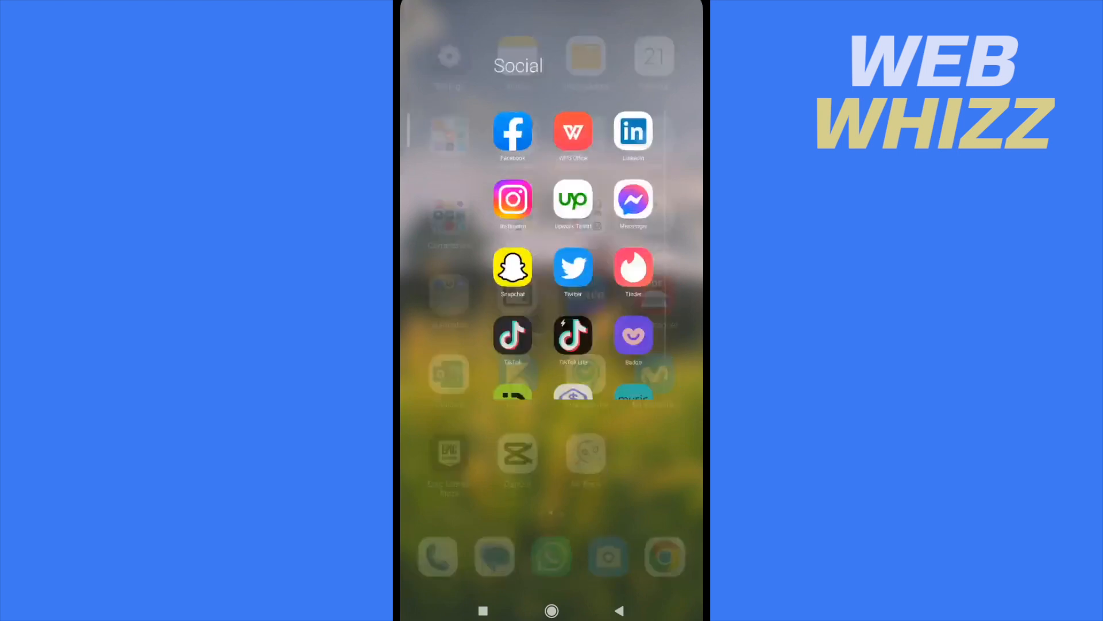
click(512, 133)
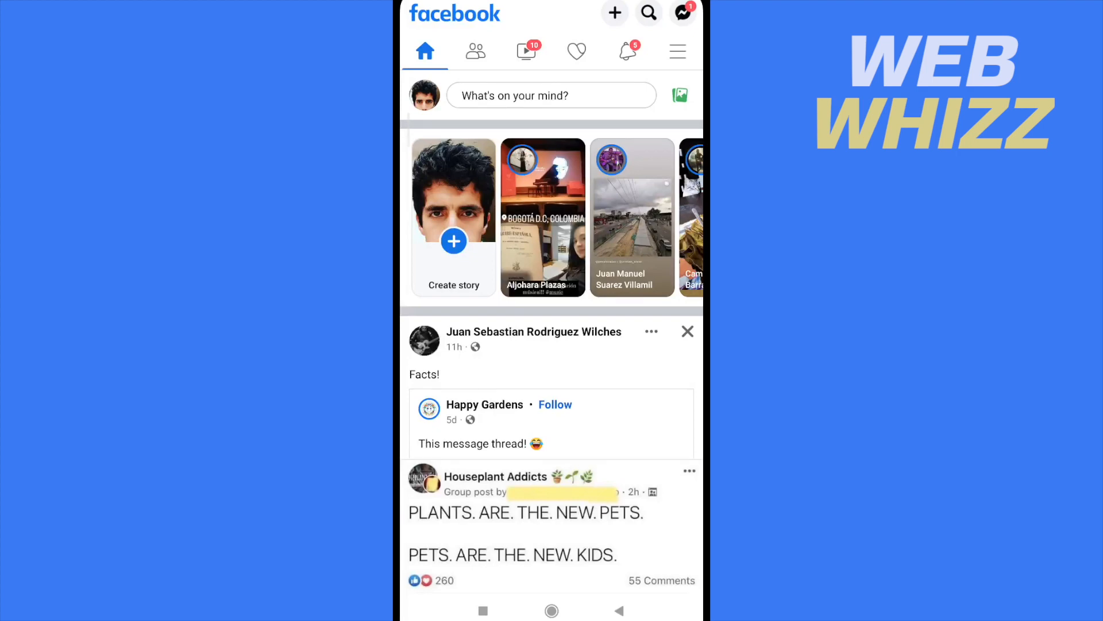
Reach the Groups entry in the shortcuts menu and open the Groups section.
click(676, 49)
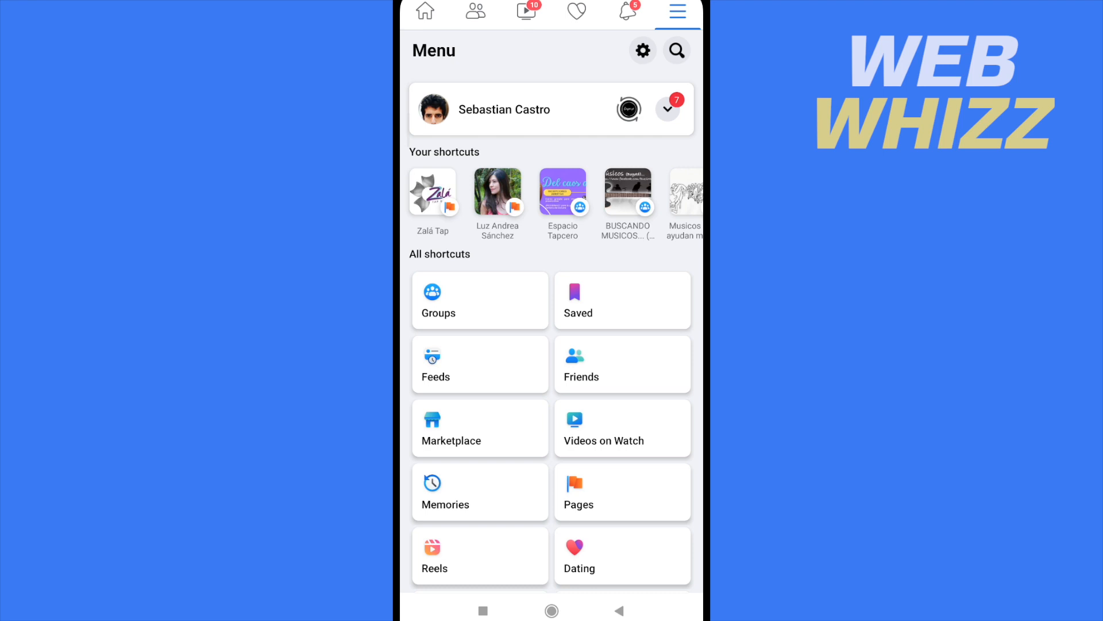
scroll(down, 3)
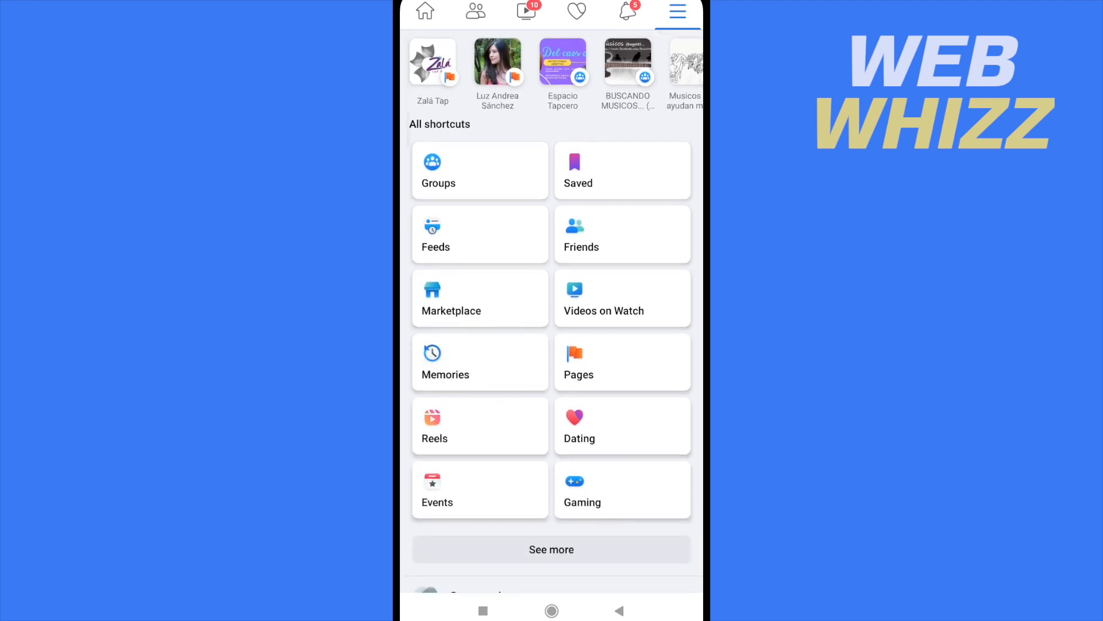
scroll(down, 3)
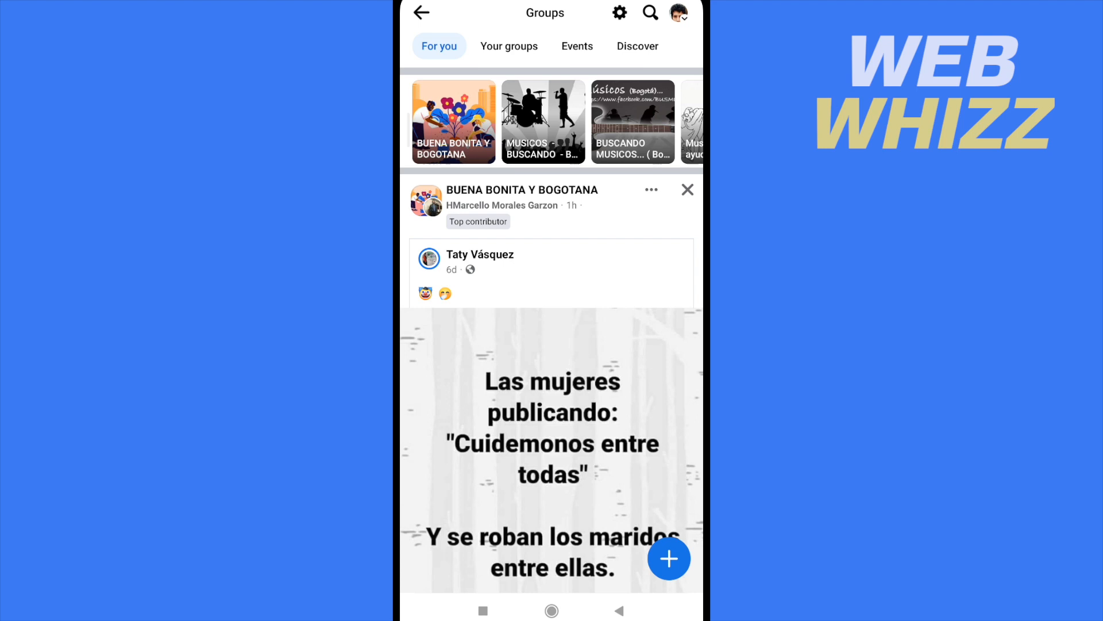
Begin a new group from the Groups feed's + menu, bringing up the blank Create group form.
click(636, 46)
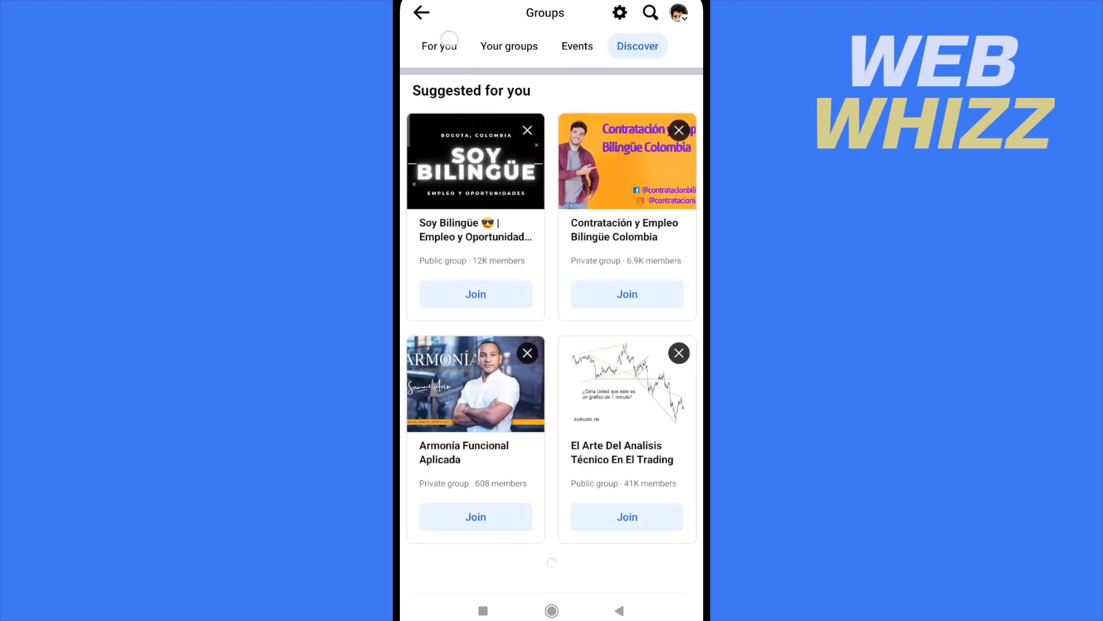
click(437, 46)
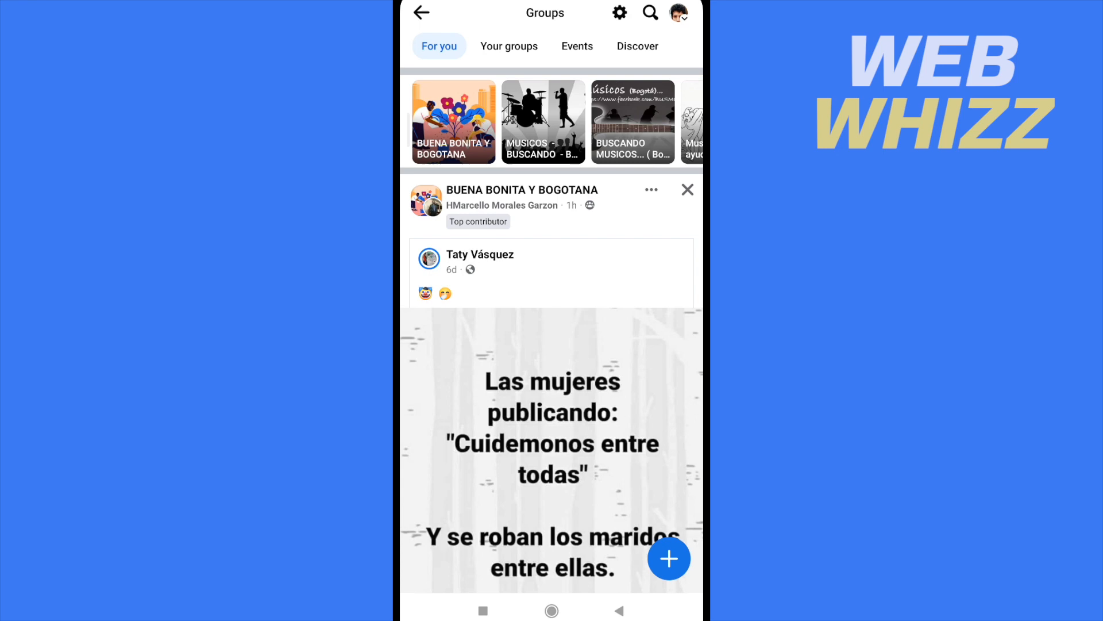
click(669, 559)
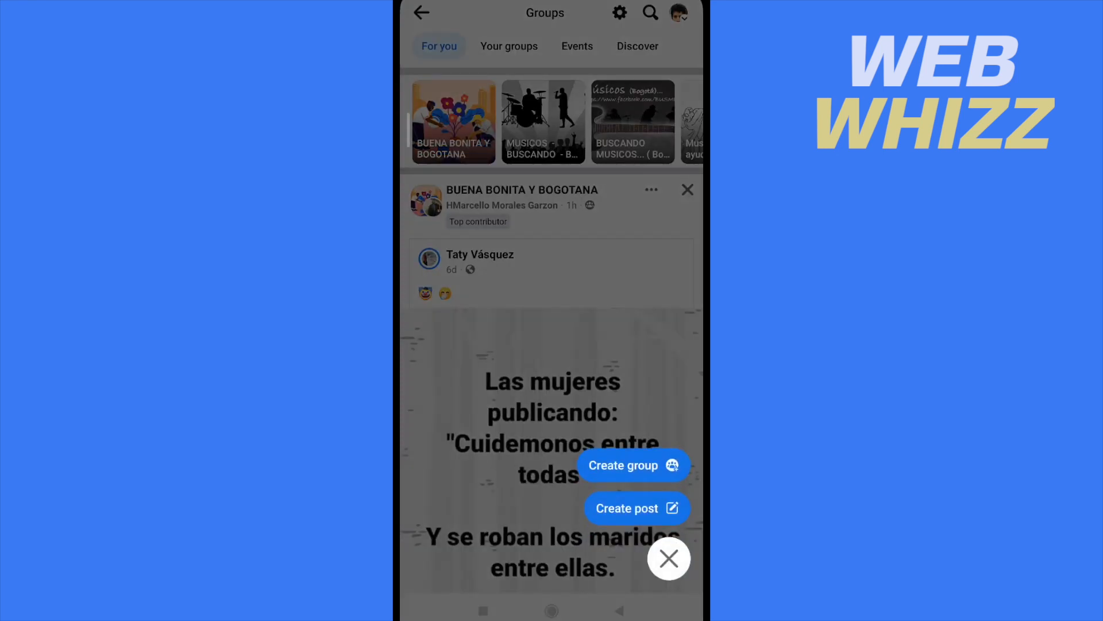
click(622, 465)
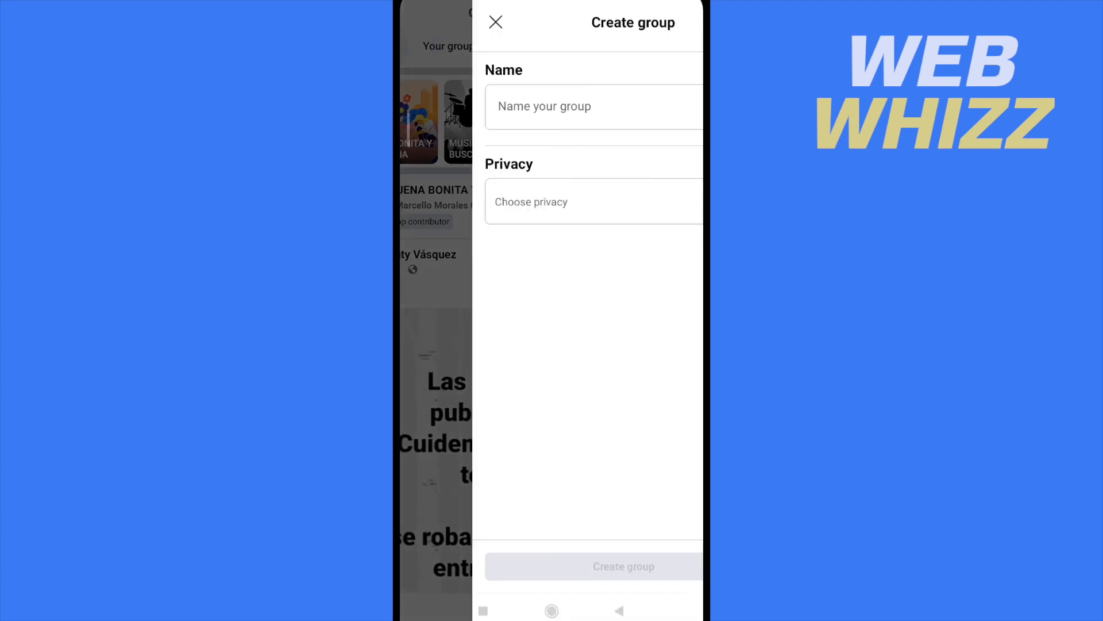
Name the group 'hjsbisnsjsjjs' and set its privacy to Private.
click(550, 106)
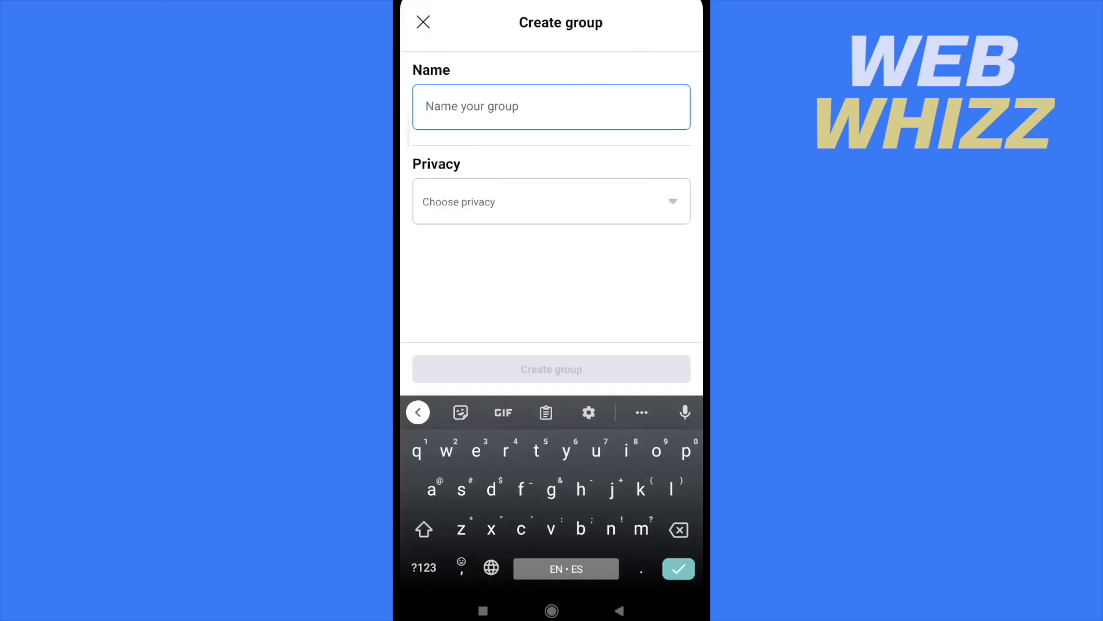
text(hjsbisnsjsjjs)
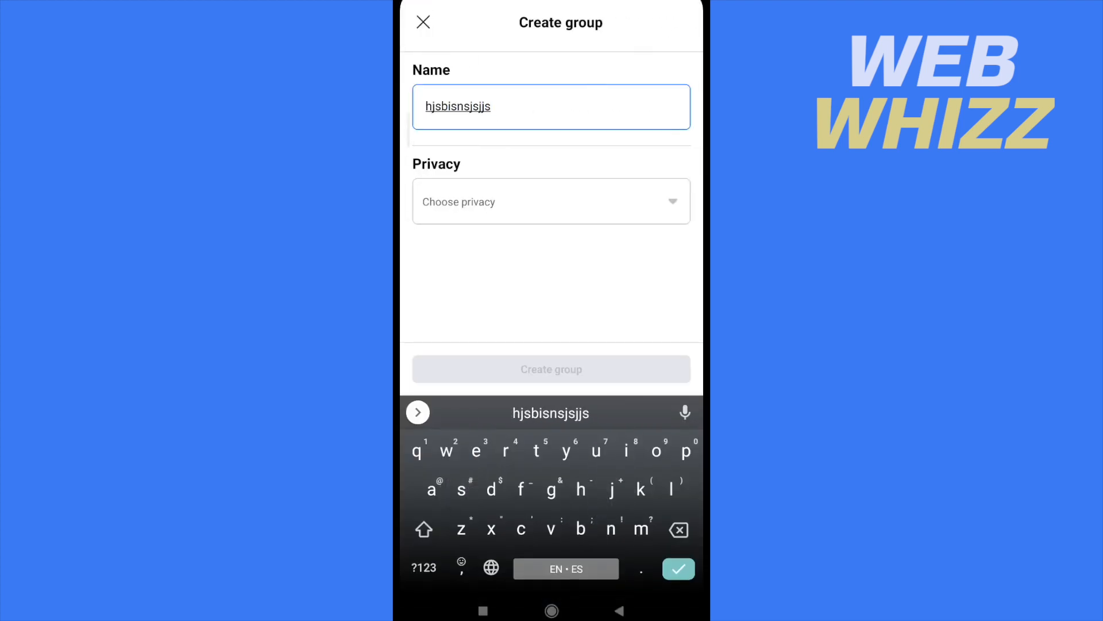
click(550, 201)
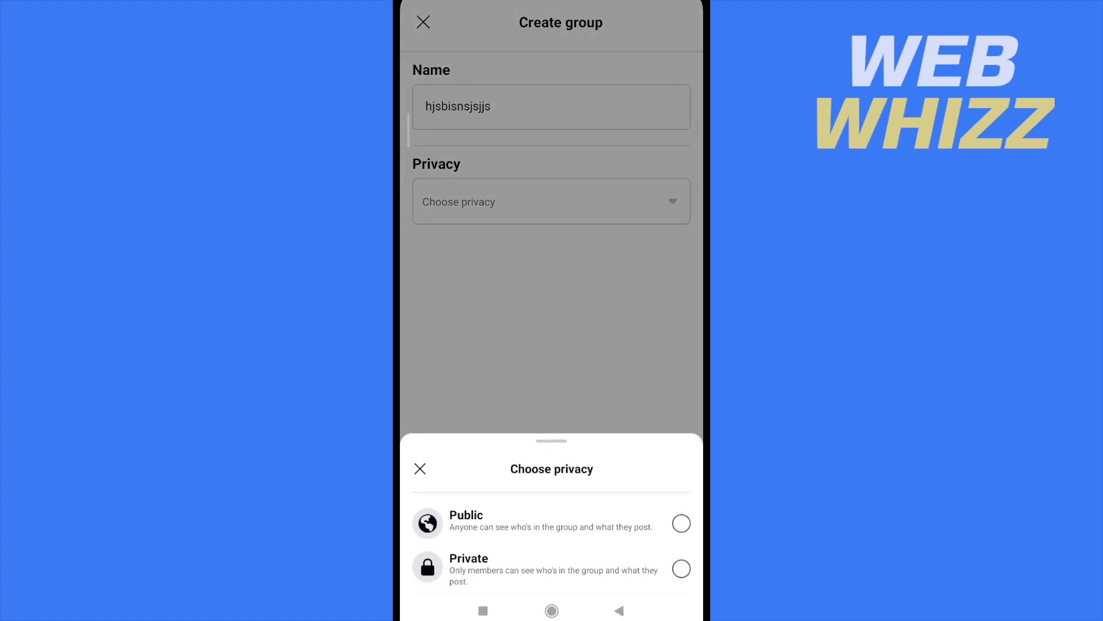
click(466, 515)
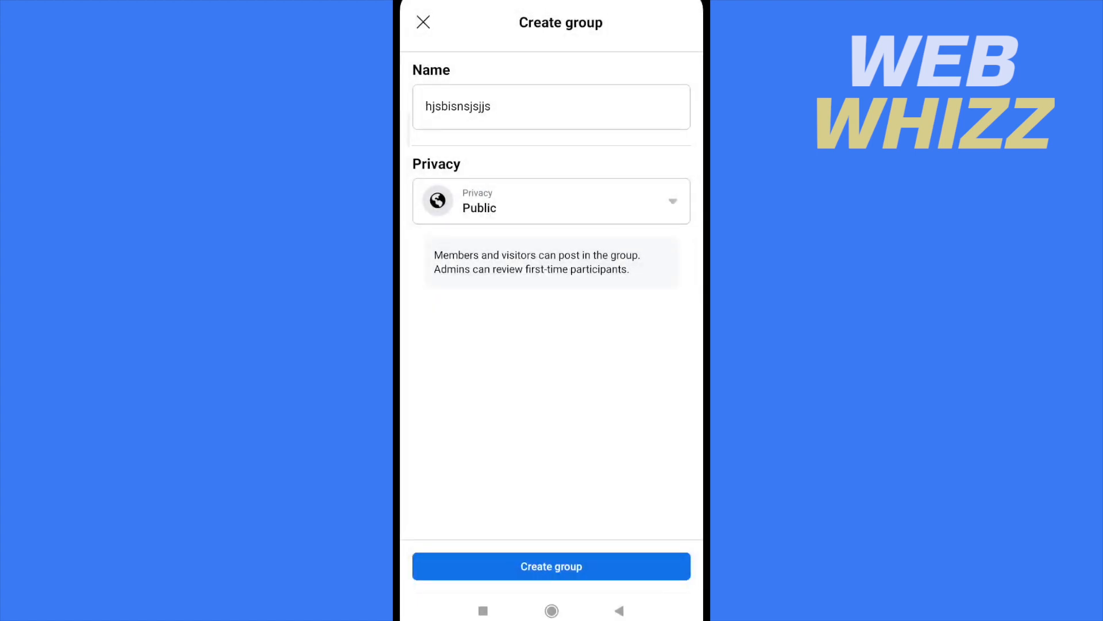
click(550, 200)
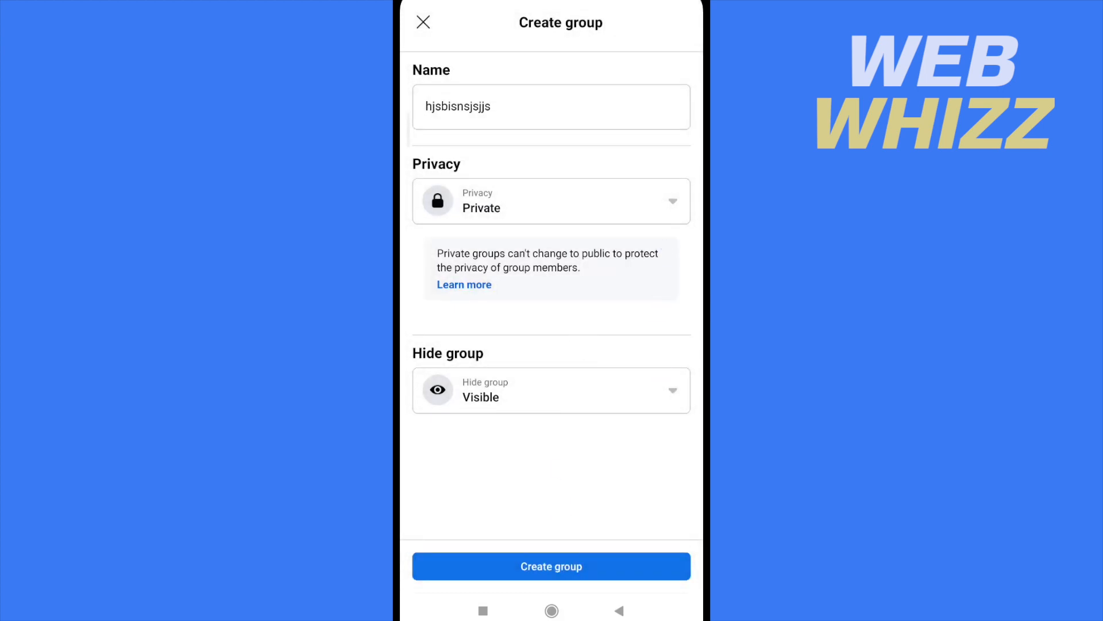
Set the group's visibility to Hidden and create the group.
click(550, 389)
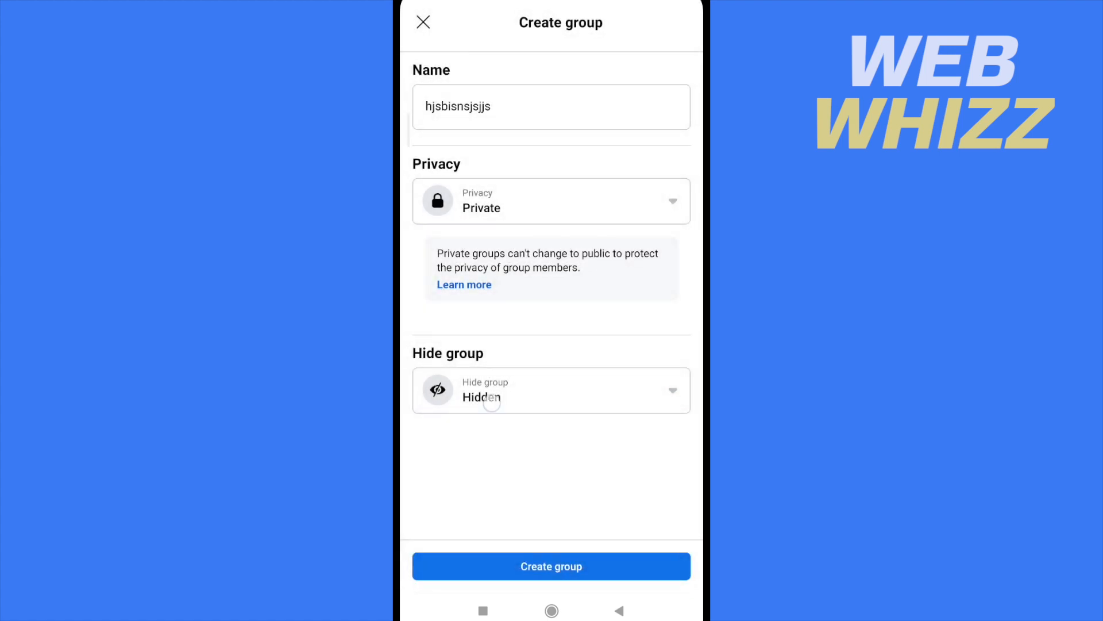
click(550, 390)
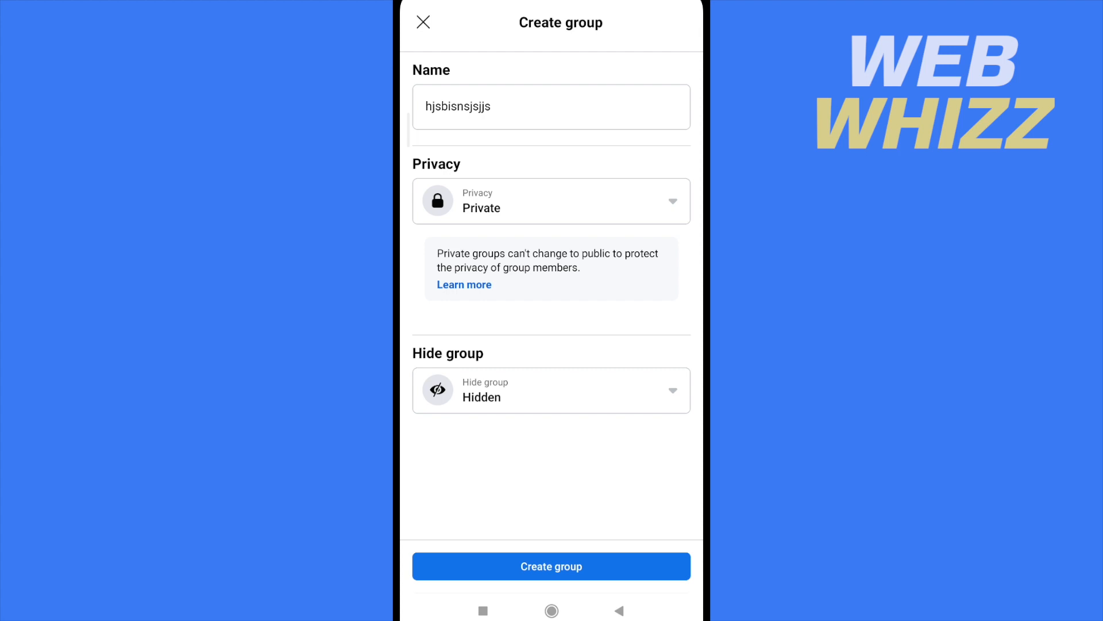
click(550, 566)
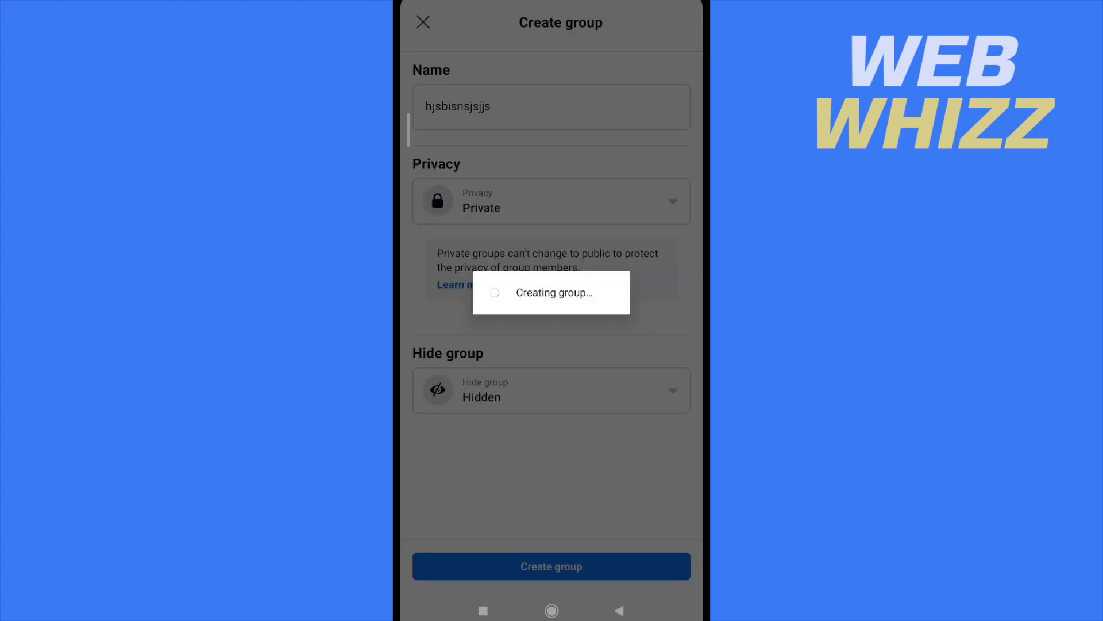
Skip inviting members and the cover photo, confirming dismissal so the group page shows.
click(550, 565)
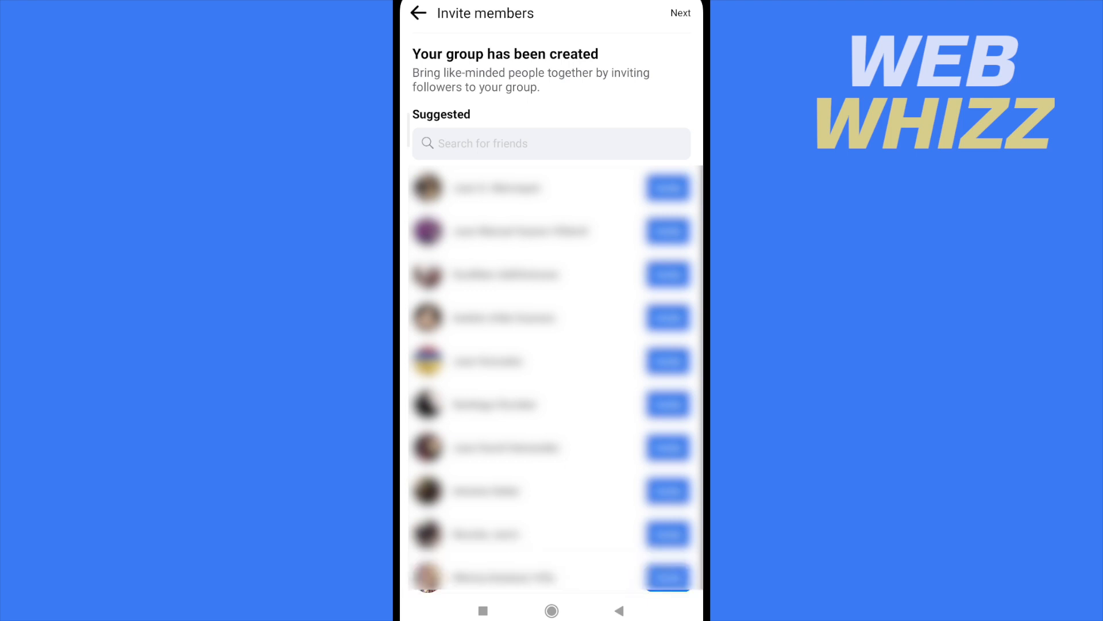
click(679, 12)
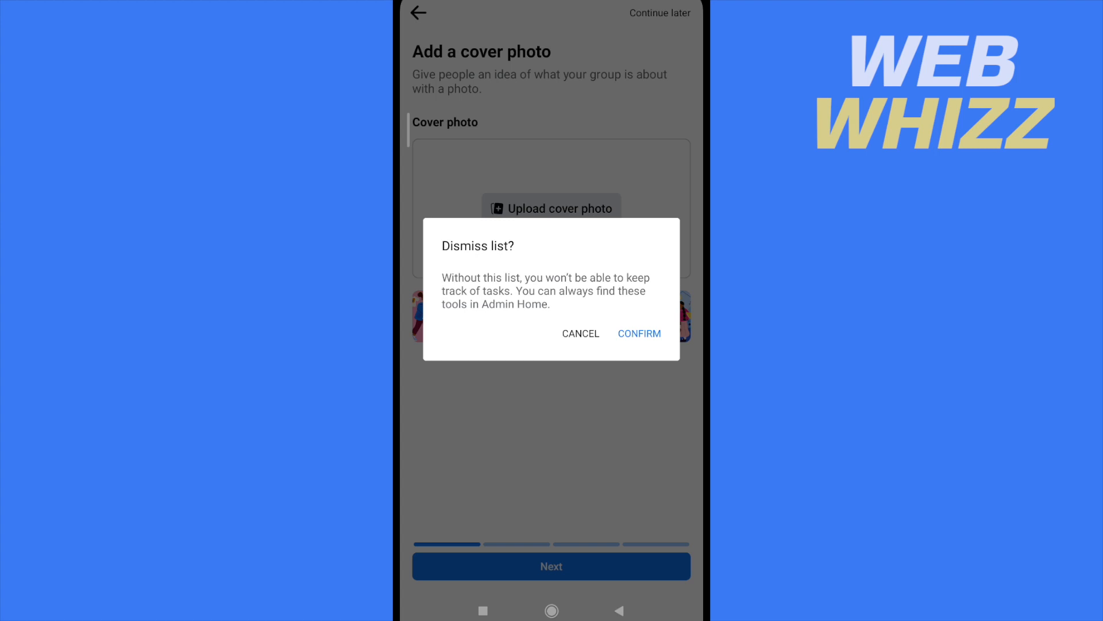
click(639, 333)
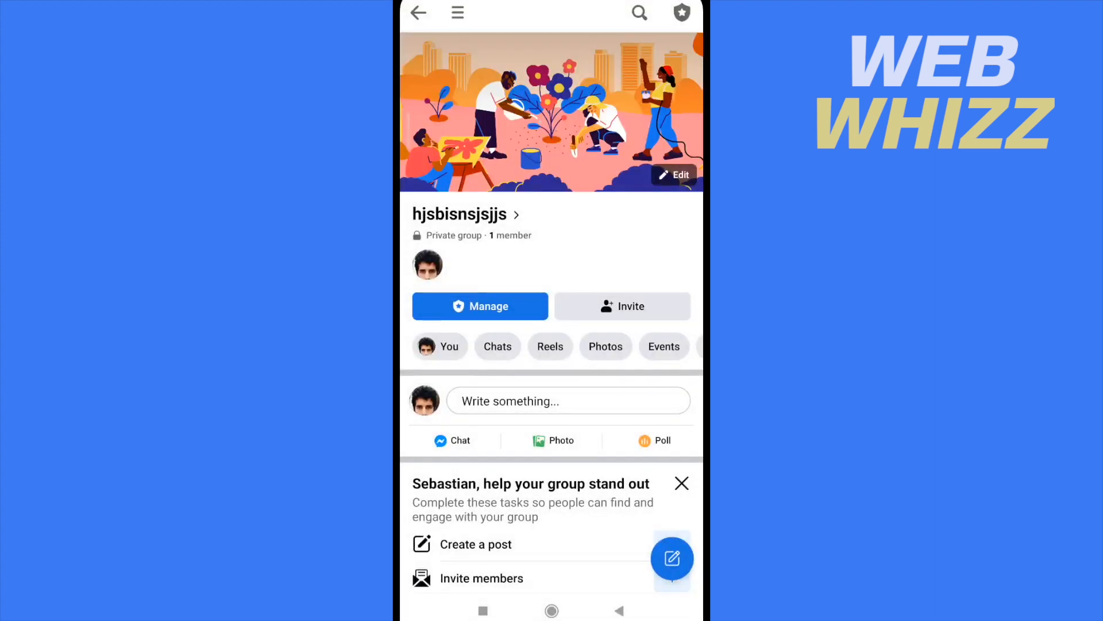